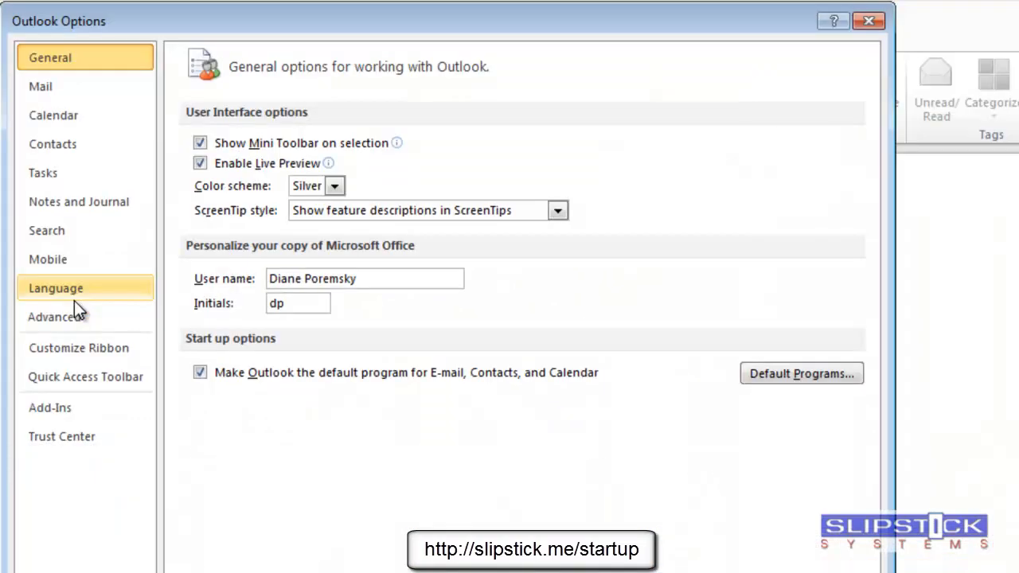
- Show Outlook 2010's Advanced options, where the start-in folder is Inbox
click(53, 317)
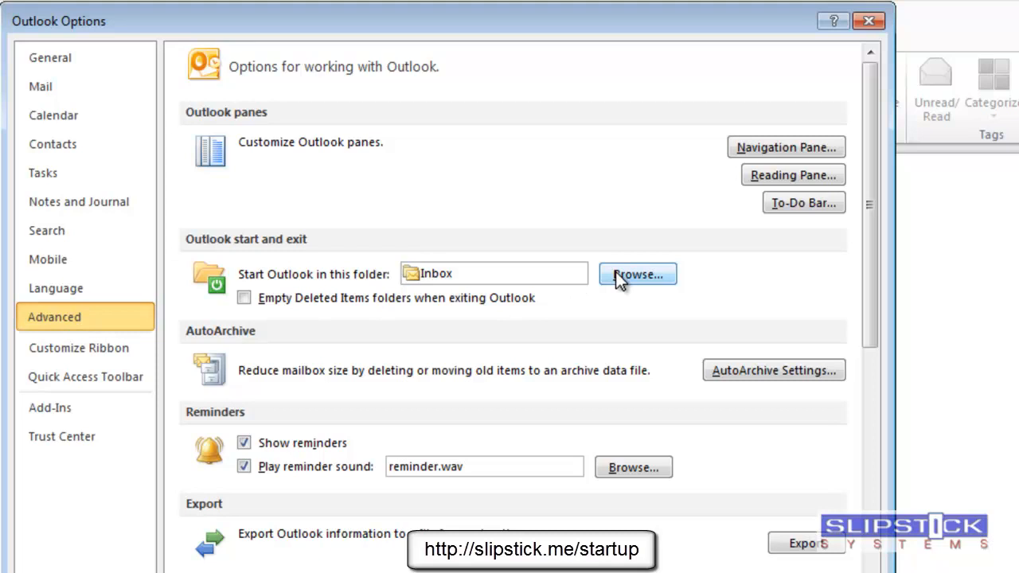
- Set the start-in folder to Outlook Data File in Select Folder
click(636, 273)
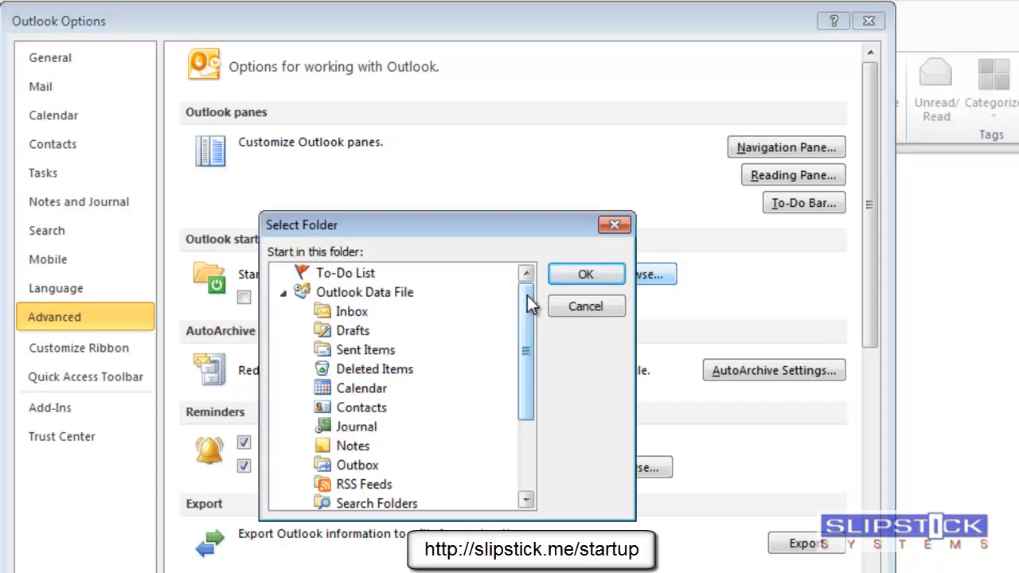
scroll(down, 3)
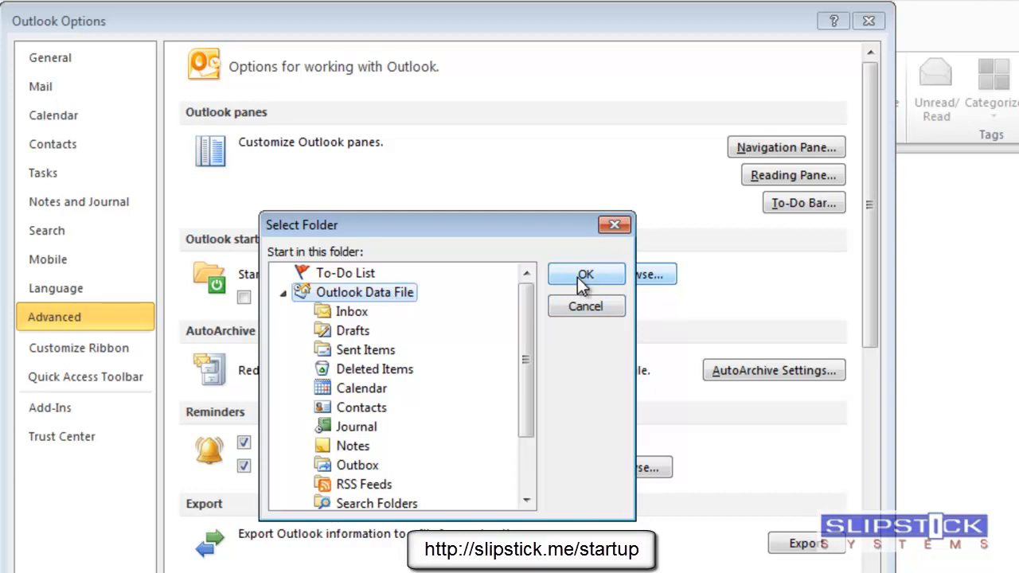
click(586, 273)
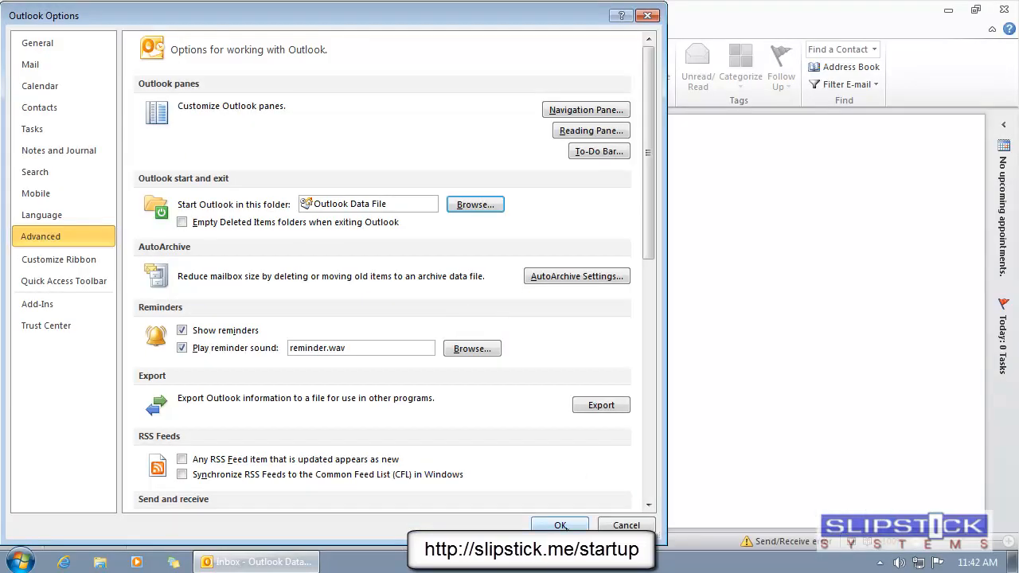
- Save the Options change and relaunch Outlook from the taskbar icon
click(559, 524)
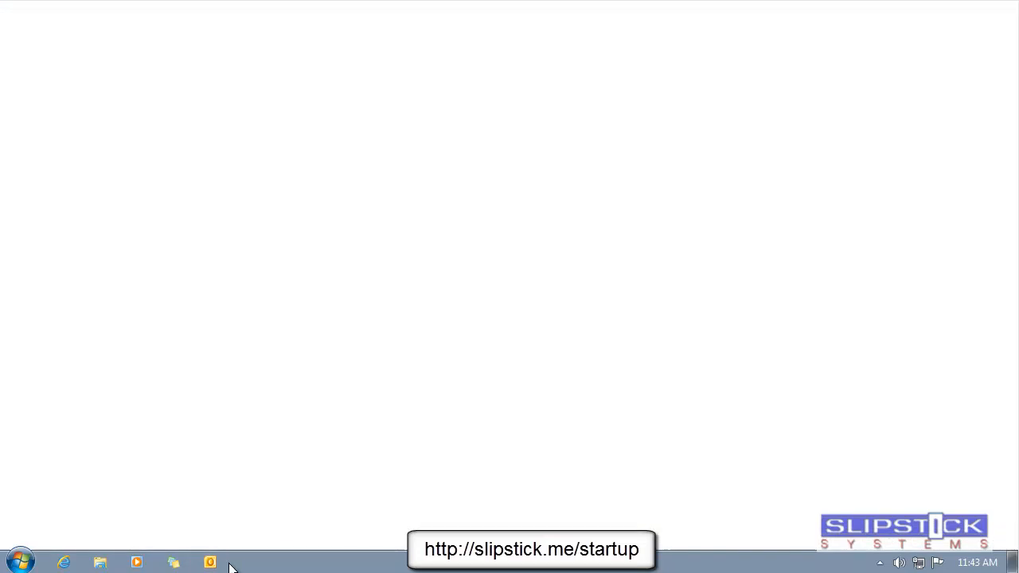
click(209, 561)
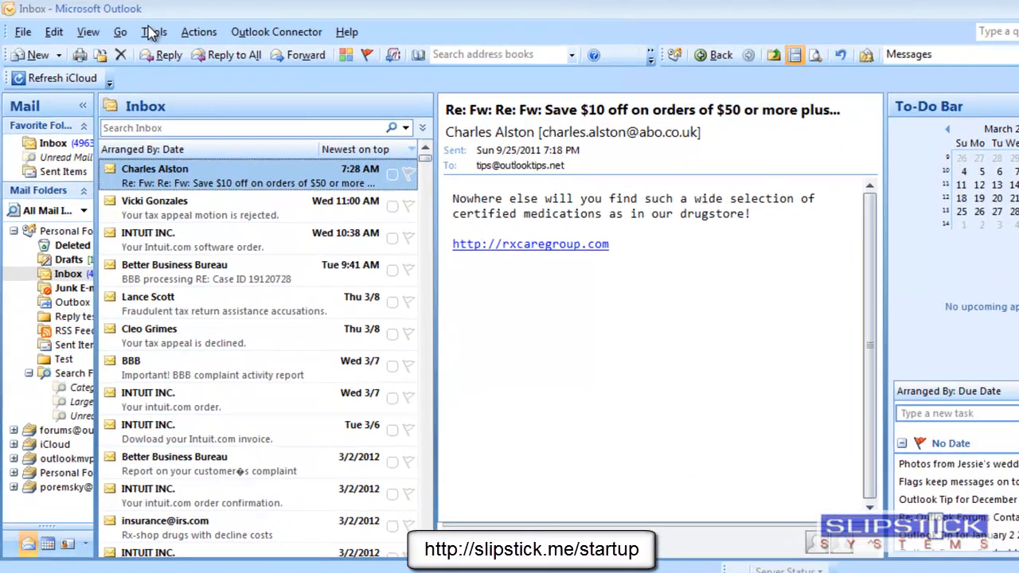
- Open Outlook 2007's Advanced Options and browse the folder list for the startup folder
click(153, 32)
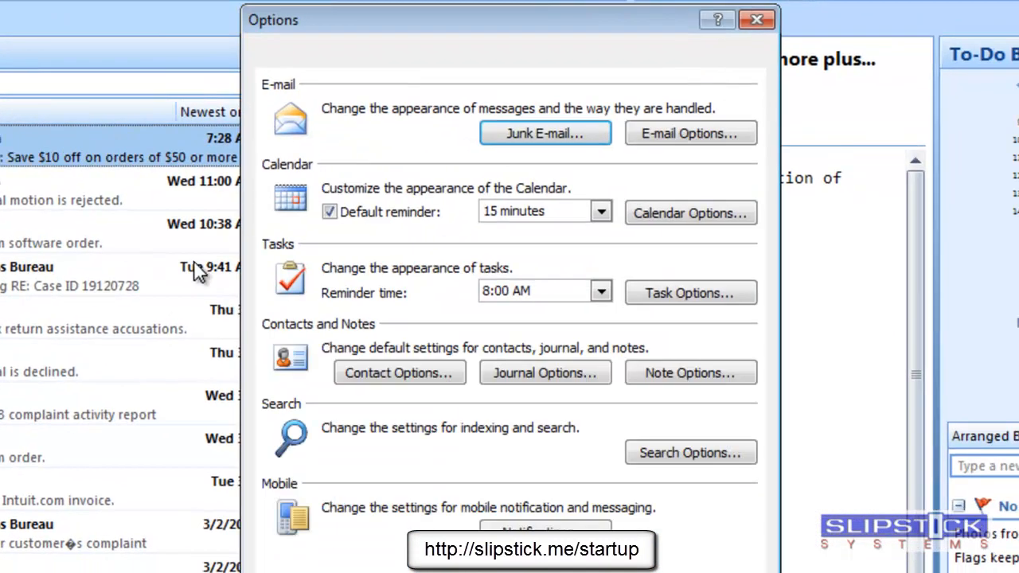
click(558, 50)
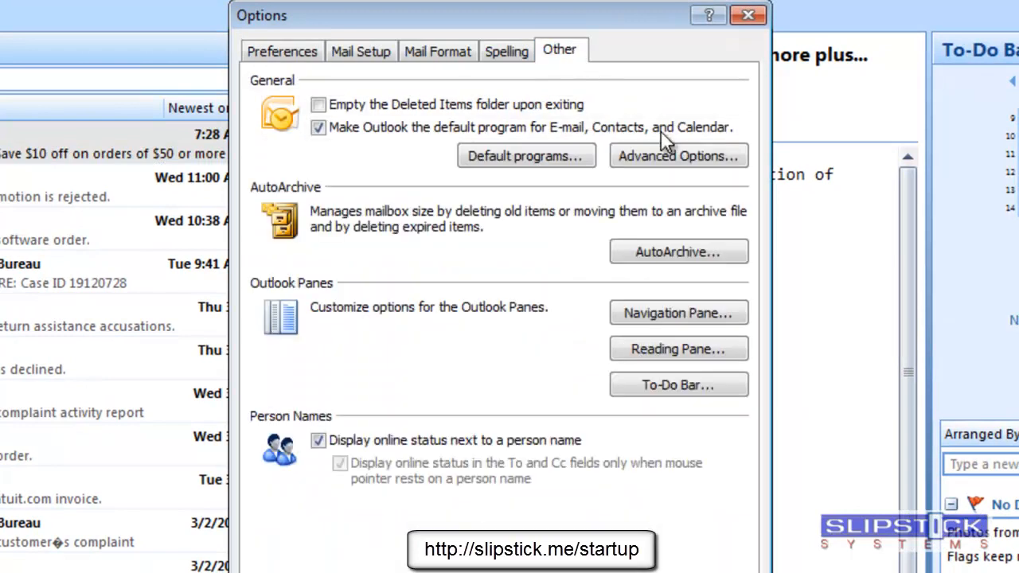
click(677, 156)
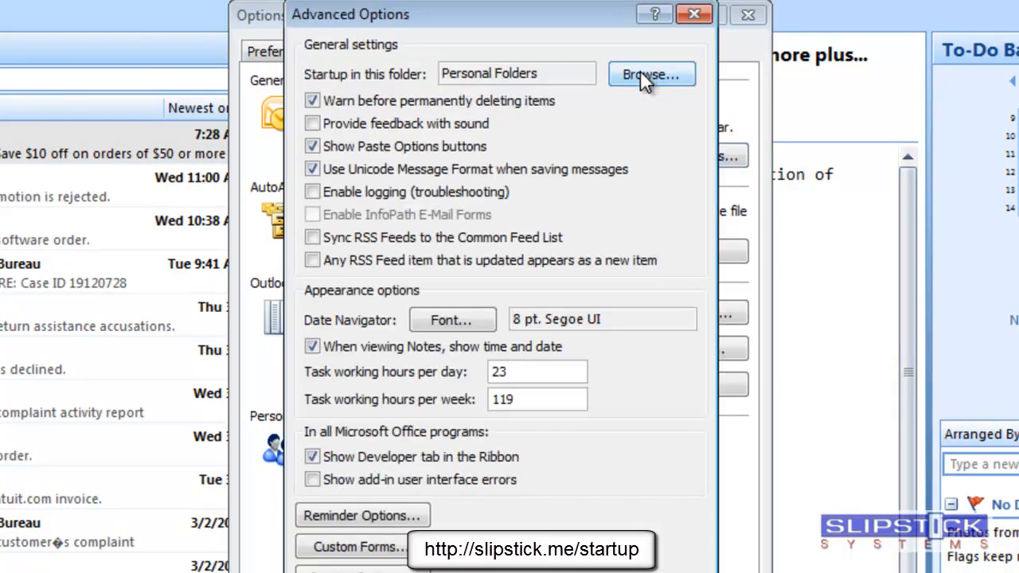
click(651, 74)
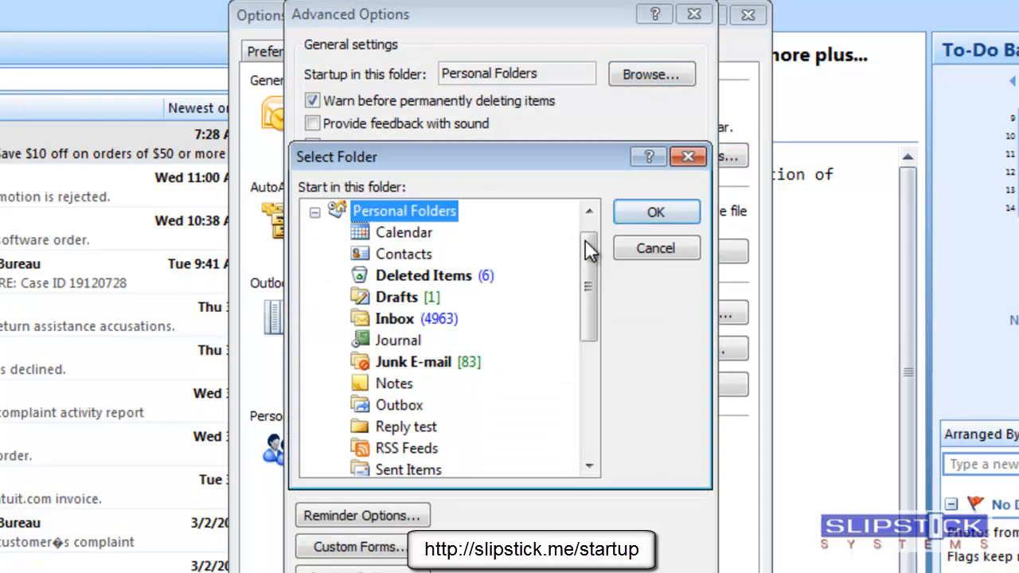
drag(588, 254, 588, 422)
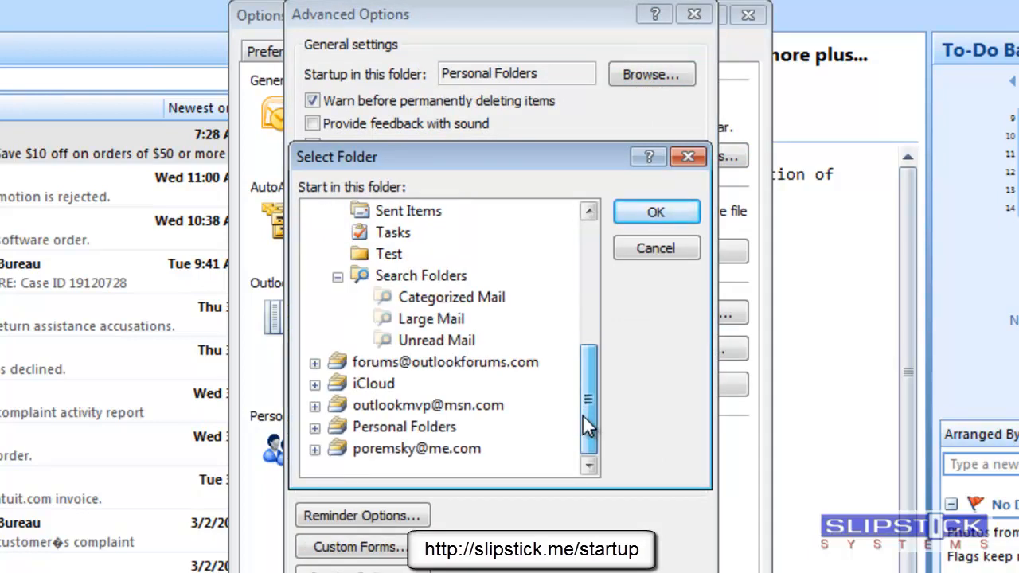